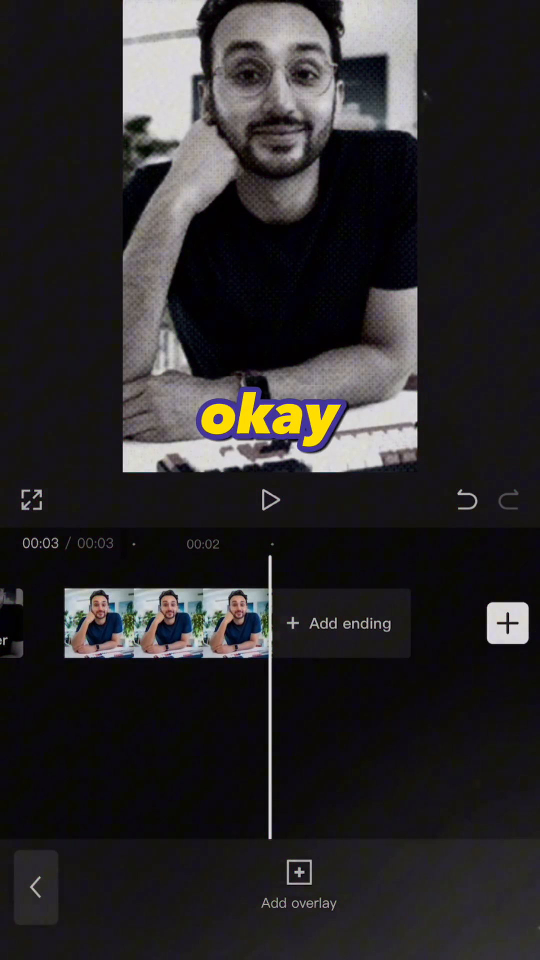
Step: Add the grey paper-texture image as a 3-second clip after the portrait clip
{"action": "left_click", "coordinate": [299, 888]}
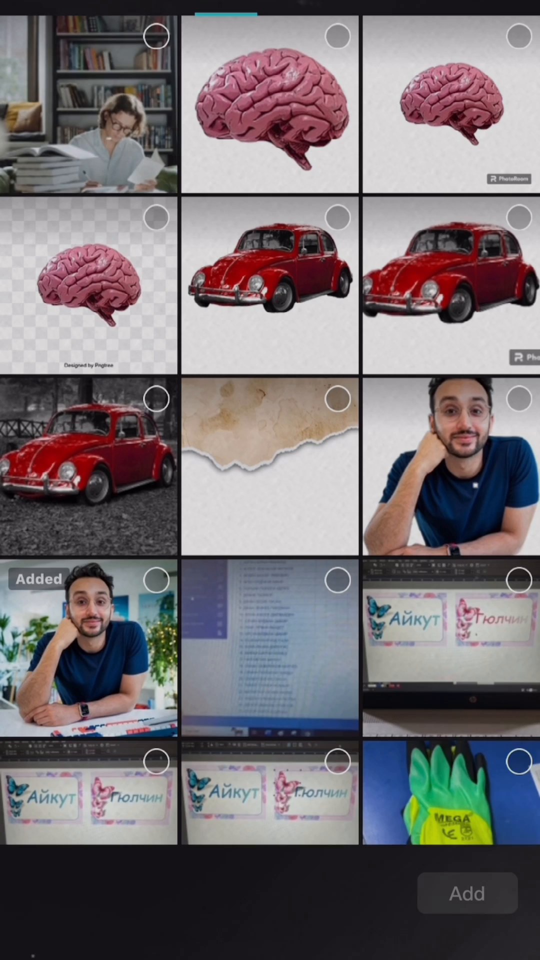
{"action": "scroll", "scroll_direction": "down", "scroll_amount": 3}
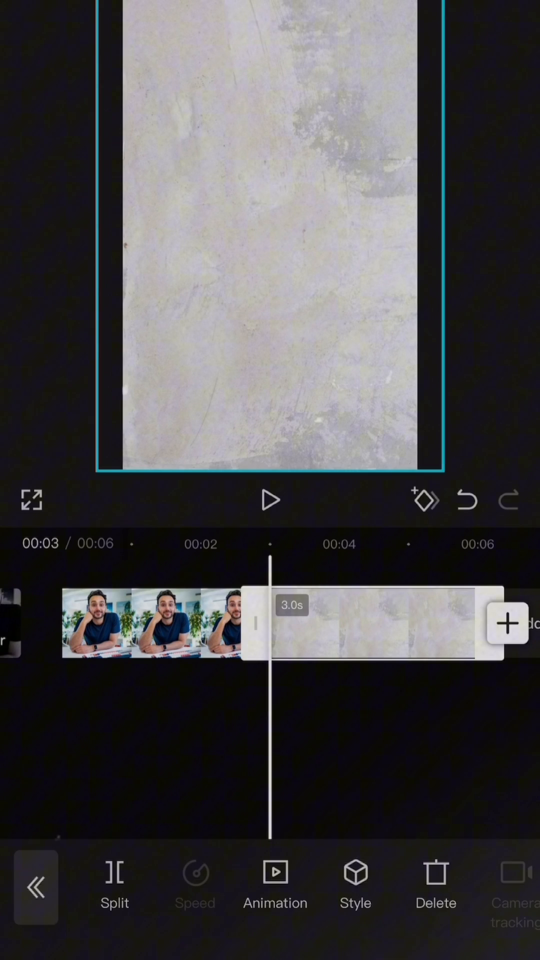
Step: Overlay the student-with-books photo and automatically remove its background with Cutout
{"action": "left_click", "coordinate": [507, 622]}
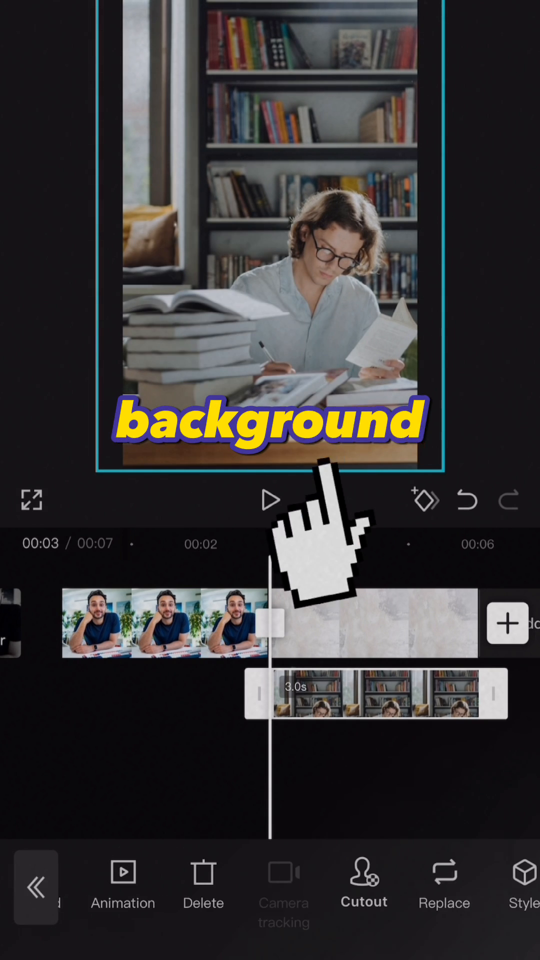
{"action": "left_click", "coordinate": [364, 885]}
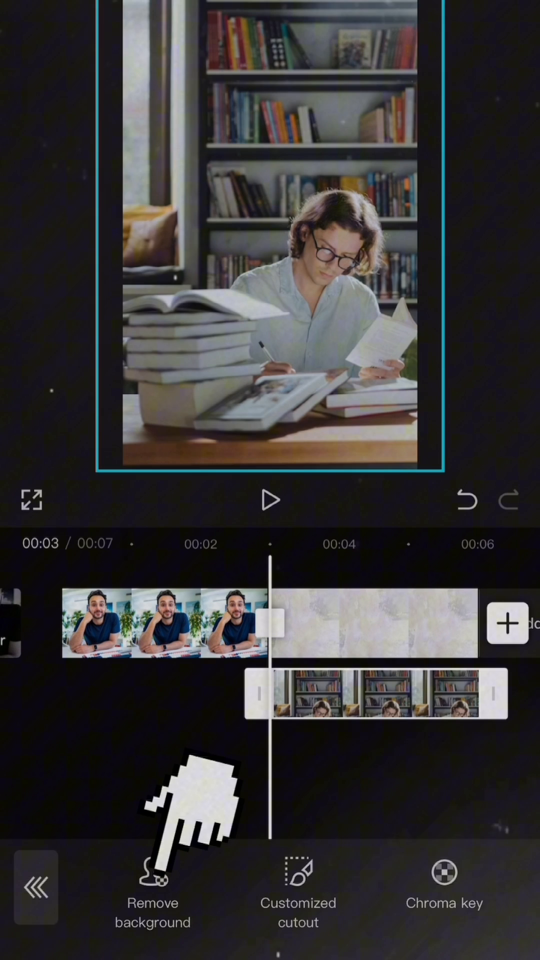
{"action": "left_click", "coordinate": [152, 903]}
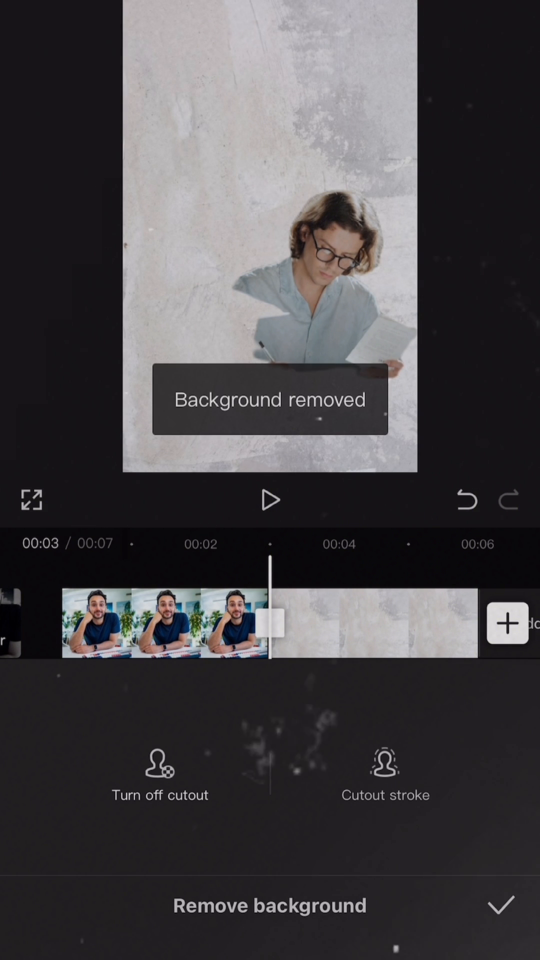
{"action": "left_click", "coordinate": [298, 886]}
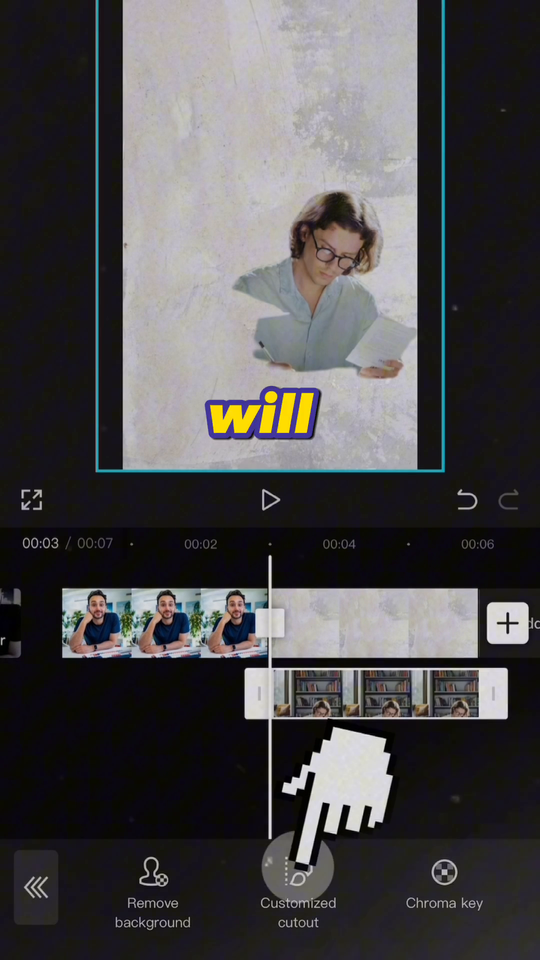
Step: Brush the books and desk into the student cutout with Customized cutout
{"action": "left_click", "coordinate": [297, 888]}
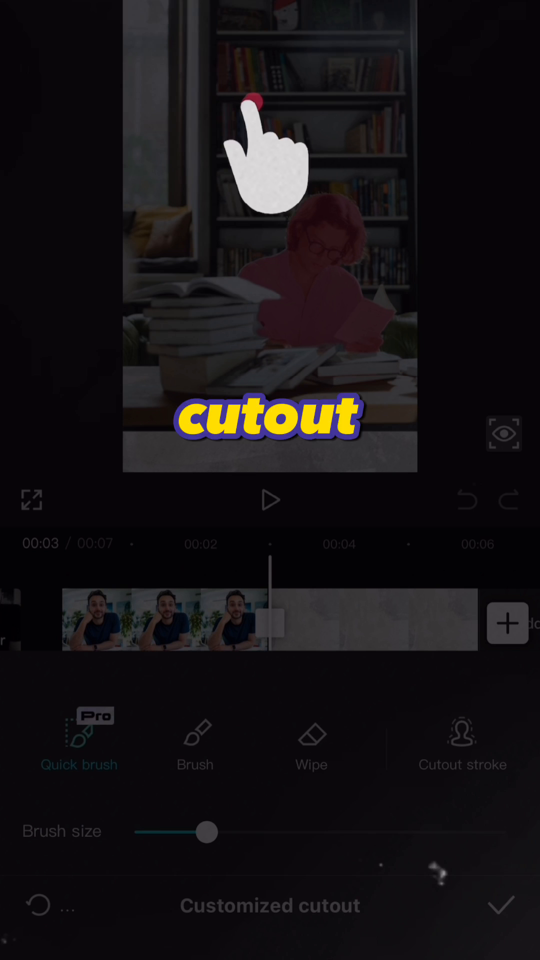
{"action": "left_click", "coordinate": [195, 747]}
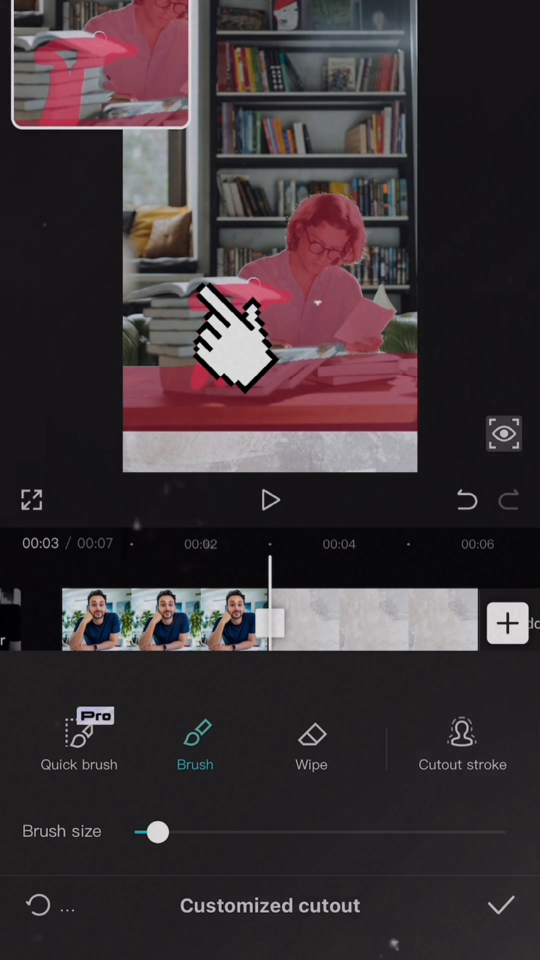
{"action": "left_click_drag", "start_coordinate": [158, 832], "coordinate": [238, 832]}
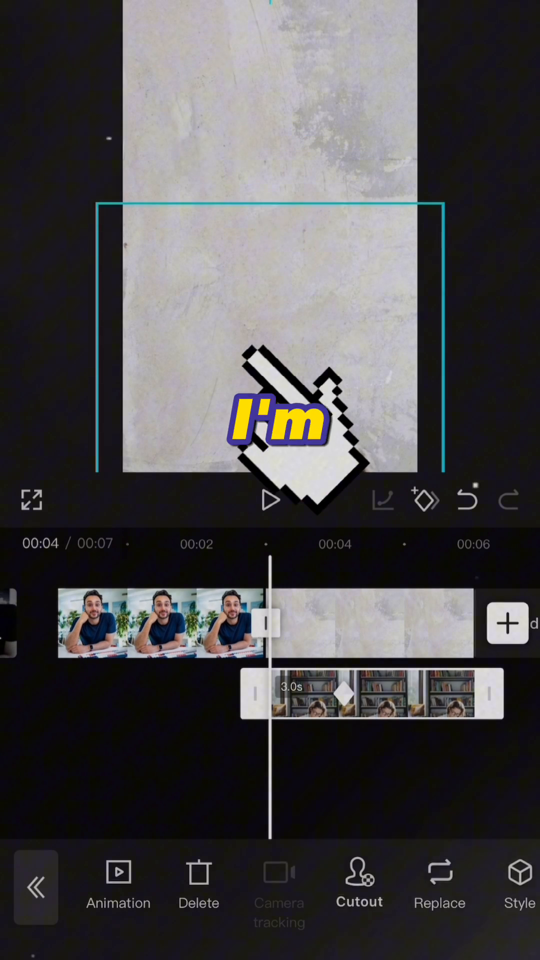
Step: Keyframe the student cutout's starting position so it rises over the paper texture
{"action": "left_click", "coordinate": [270, 496]}
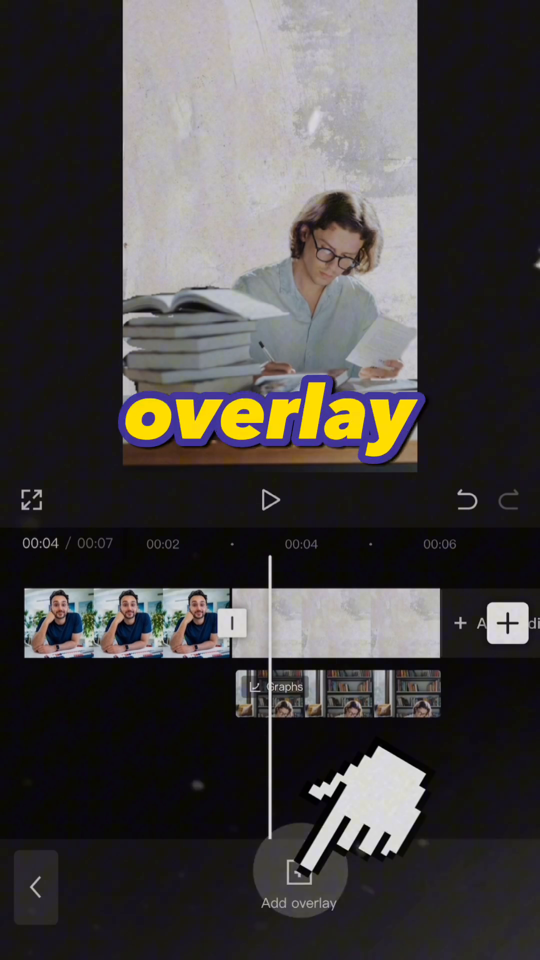
Step: Overlay the bookshelf photo and keyframe it sliding in from off-screen left
{"action": "left_click", "coordinate": [299, 885]}
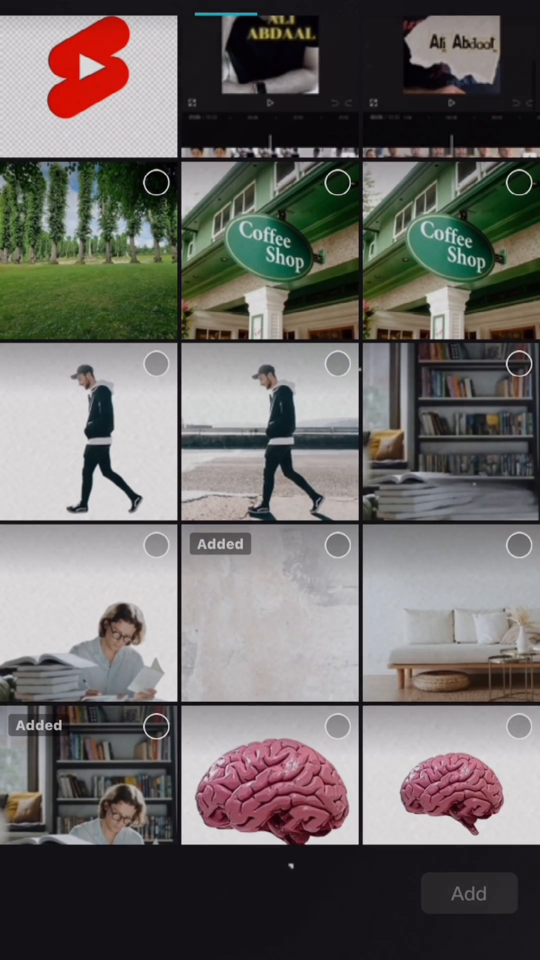
{"action": "left_click", "coordinate": [469, 893]}
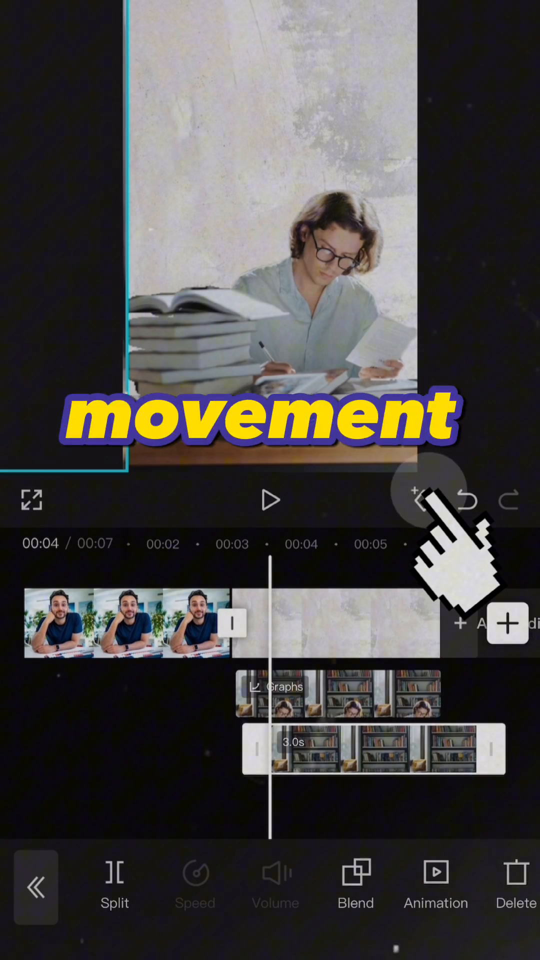
{"action": "left_click", "coordinate": [425, 500]}
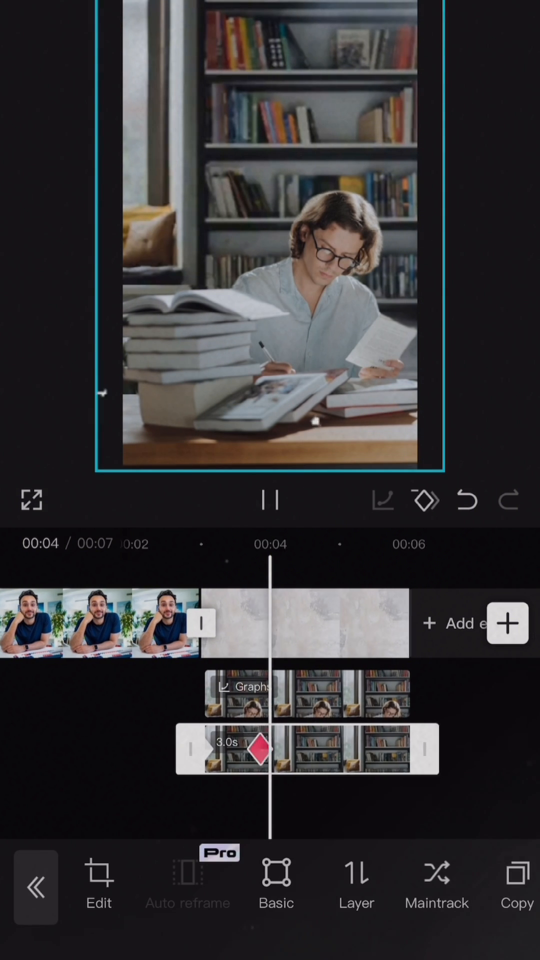
{"action": "left_click", "coordinate": [270, 500]}
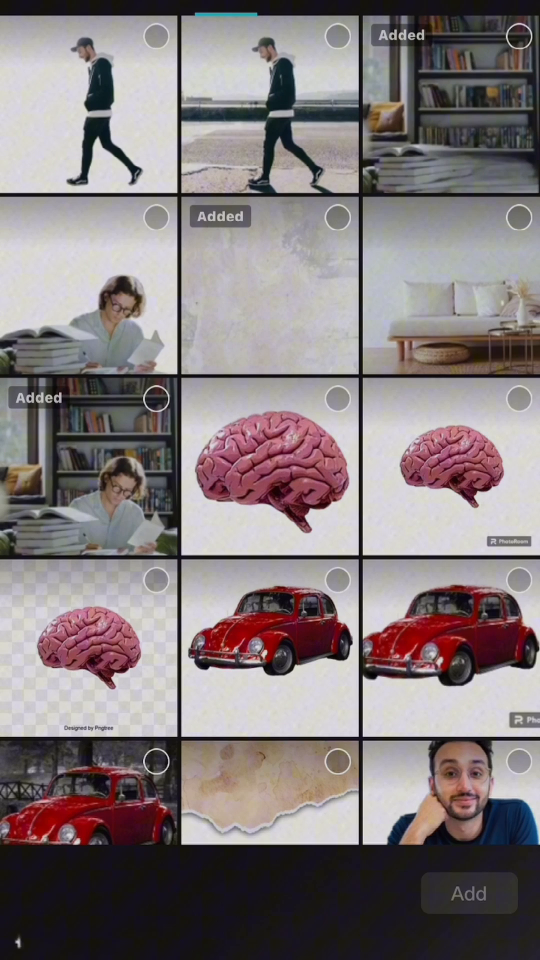
Step: Add the living-room sofa image as a third overlay with two keyframes
{"action": "left_click", "coordinate": [468, 894]}
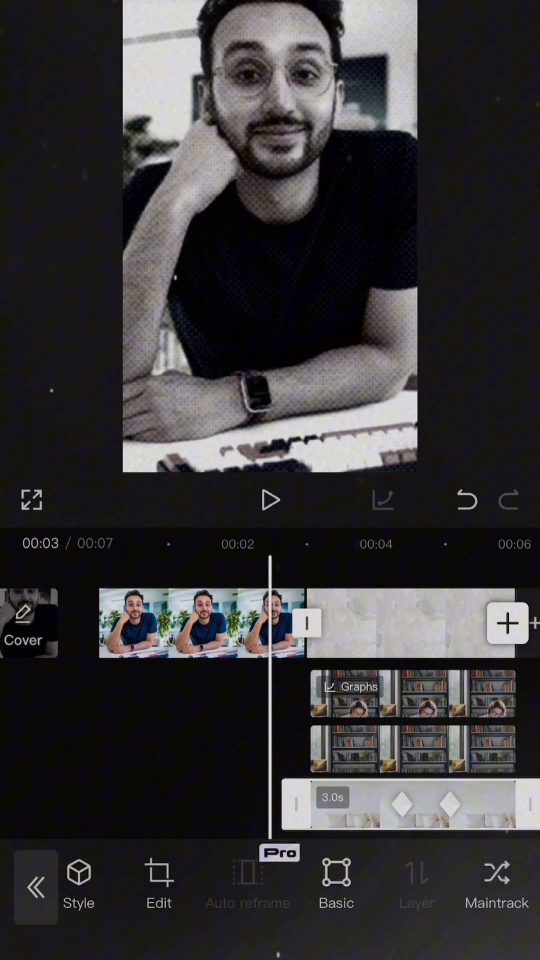
Step: Replace the man's opening clip with the 7-second black-shirt video
{"action": "left_click", "coordinate": [270, 500]}
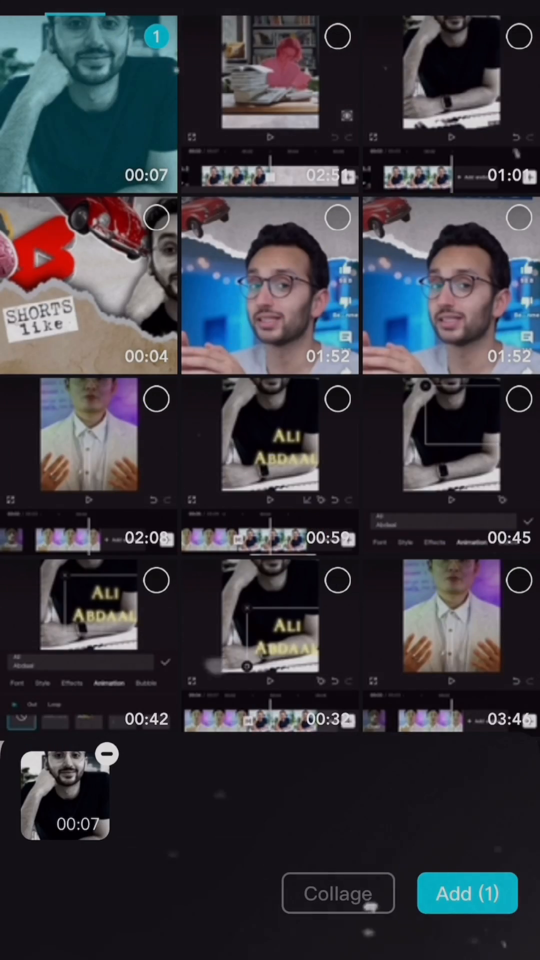
{"action": "left_click", "coordinate": [466, 894]}
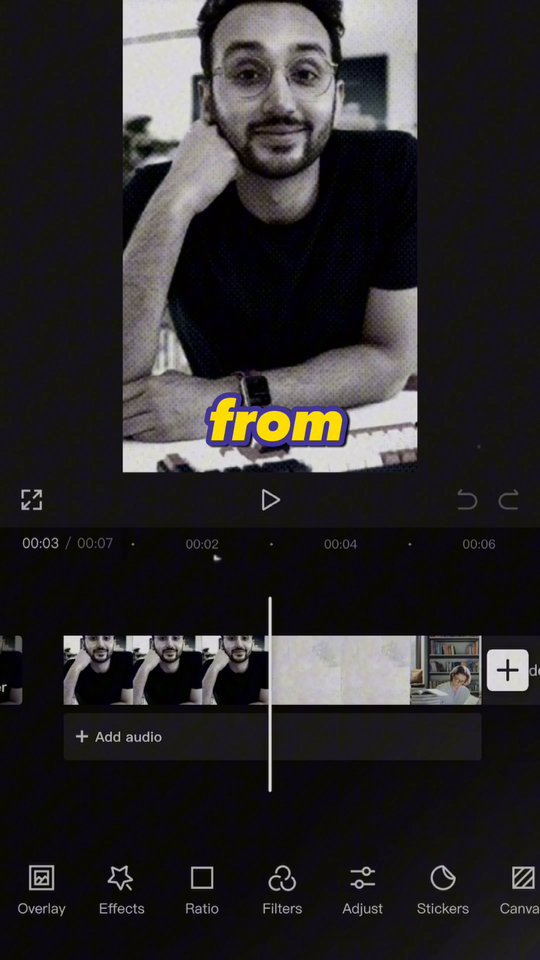
Step: Lower the man's clip saturation under Adjust so it looks nearly black and white
{"action": "left_click", "coordinate": [362, 891]}
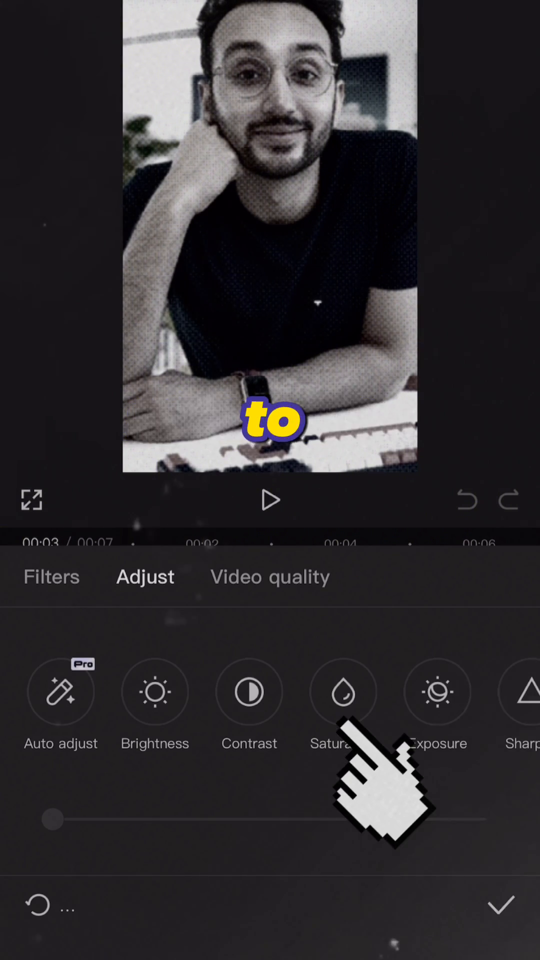
{"action": "left_click", "coordinate": [344, 690]}
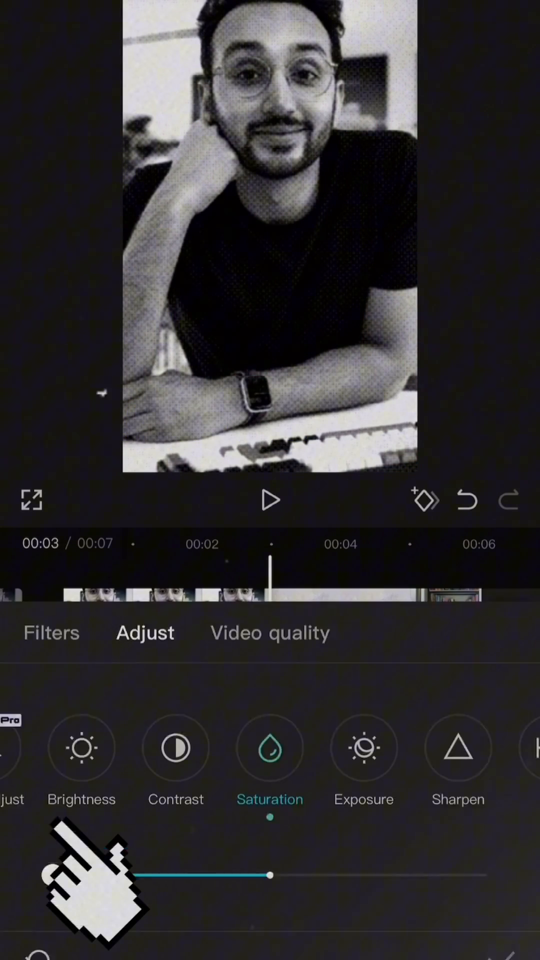